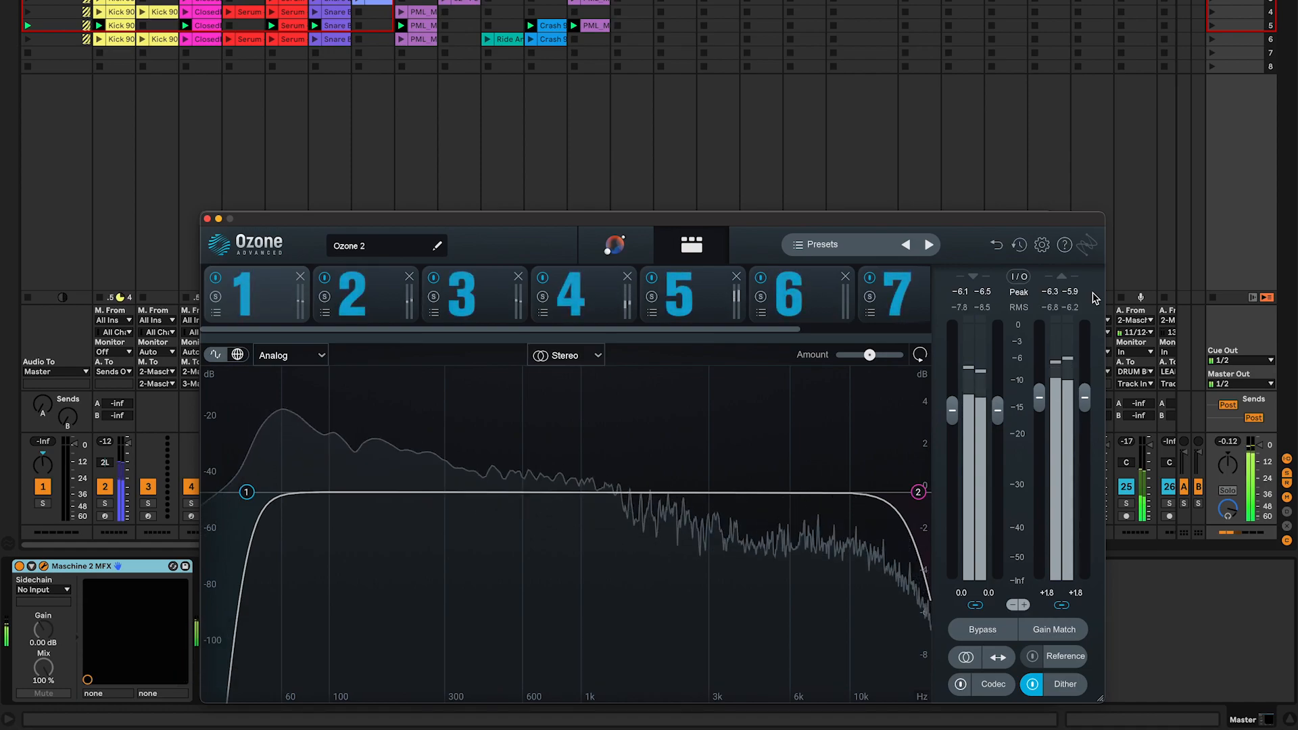
Toggle the chain's processing on and off several times to compare the master against the original
{"action": "left_click", "coordinate": [981, 628]}
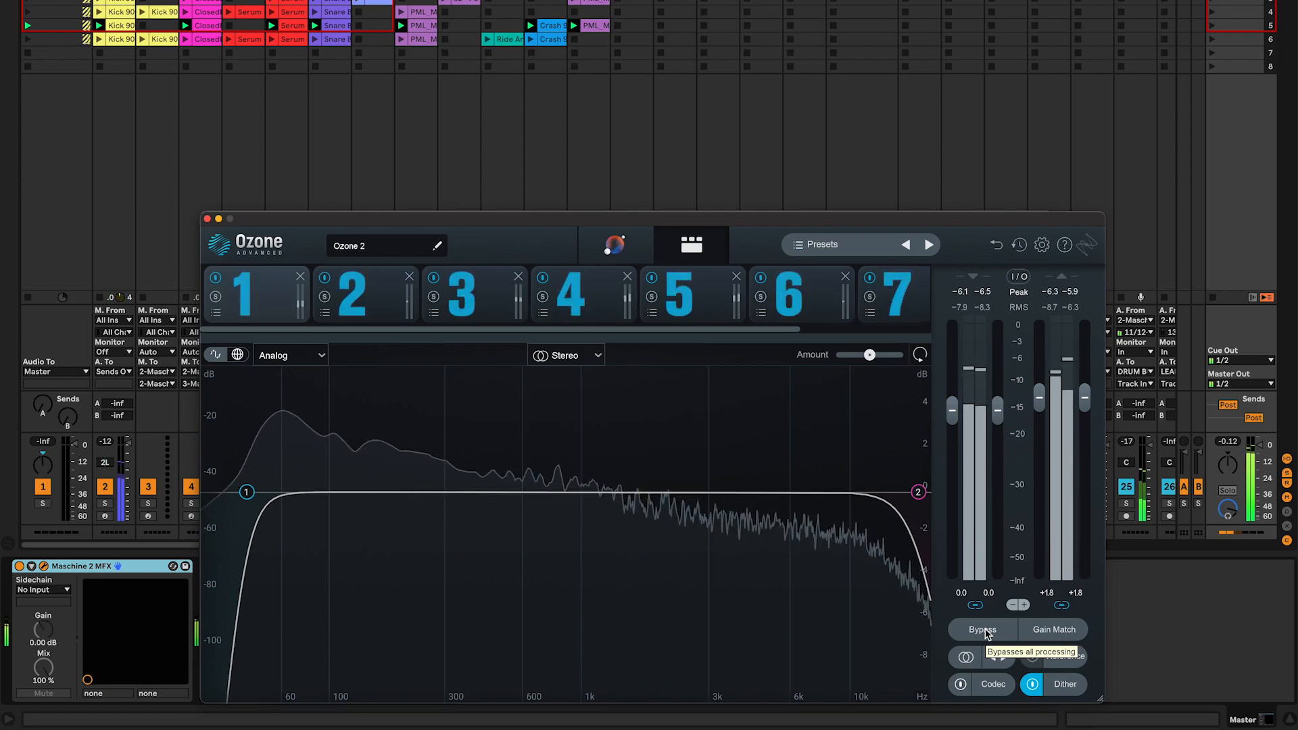
{"action": "left_click", "coordinate": [982, 629]}
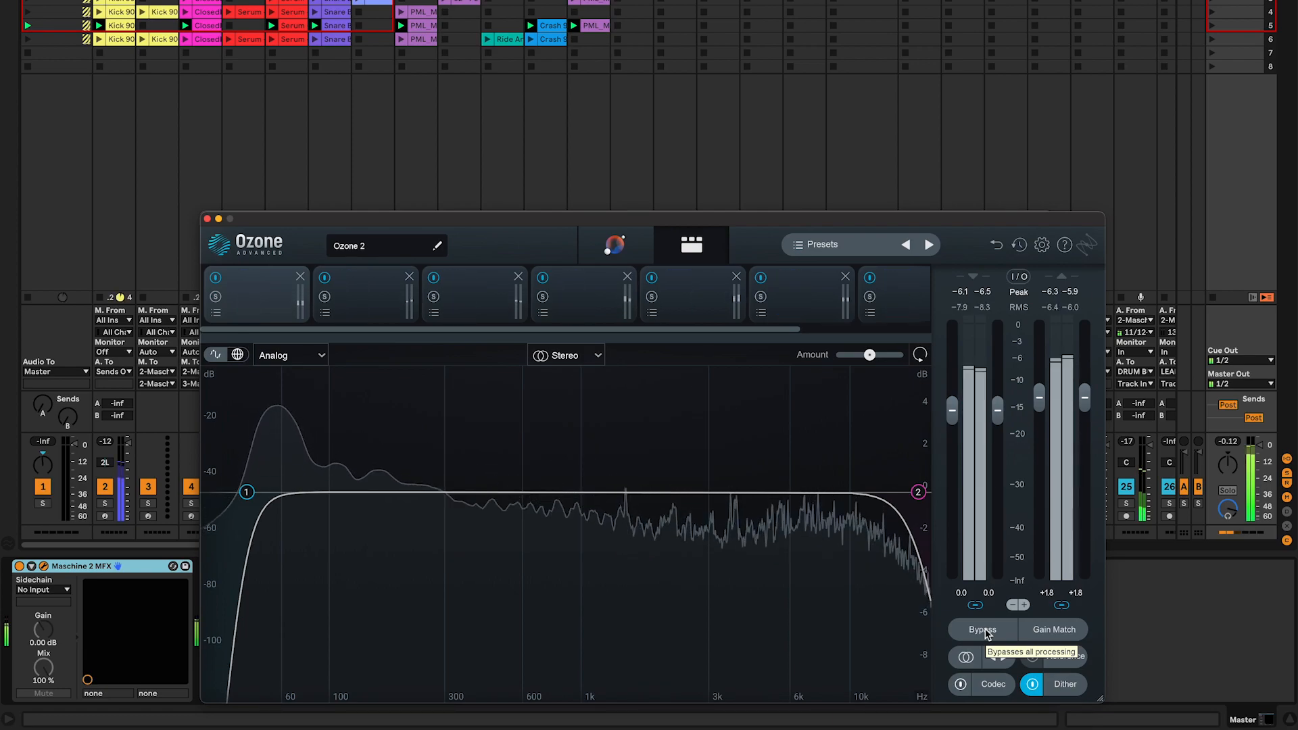
{"action": "left_click", "coordinate": [982, 629]}
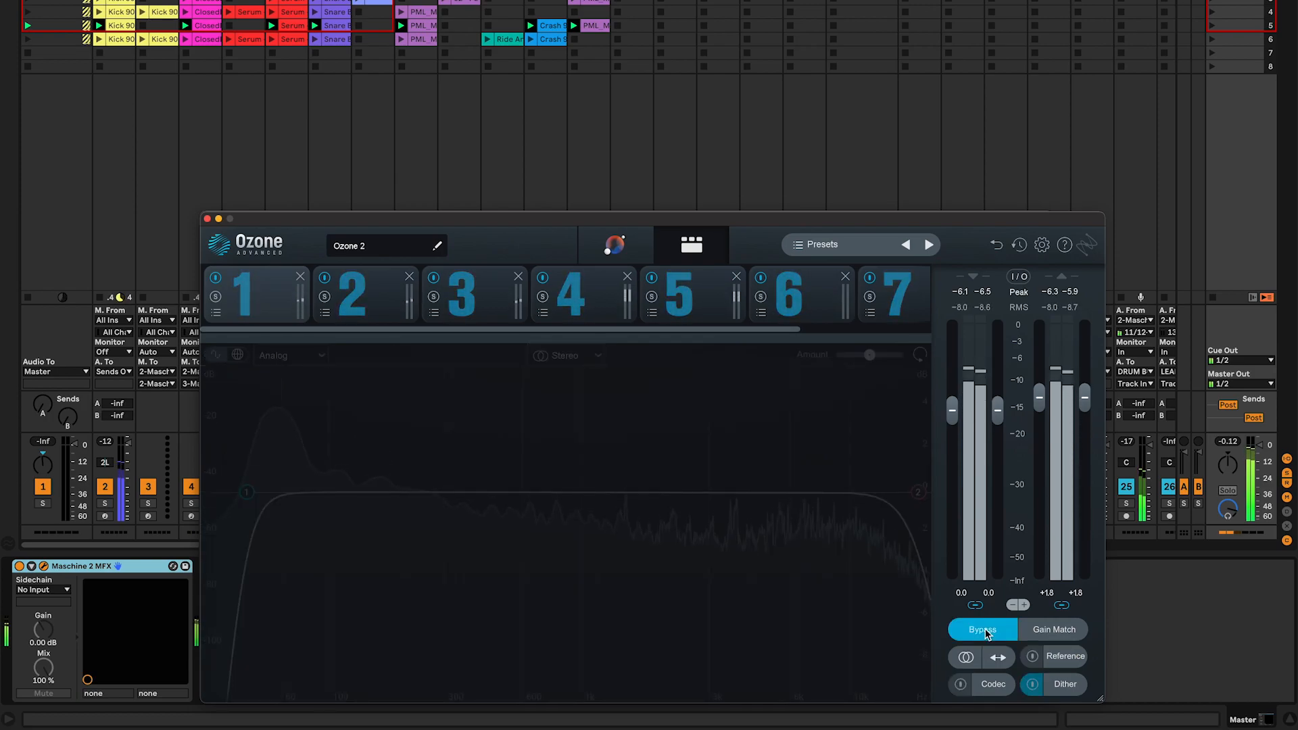
{"action": "left_click", "coordinate": [983, 628]}
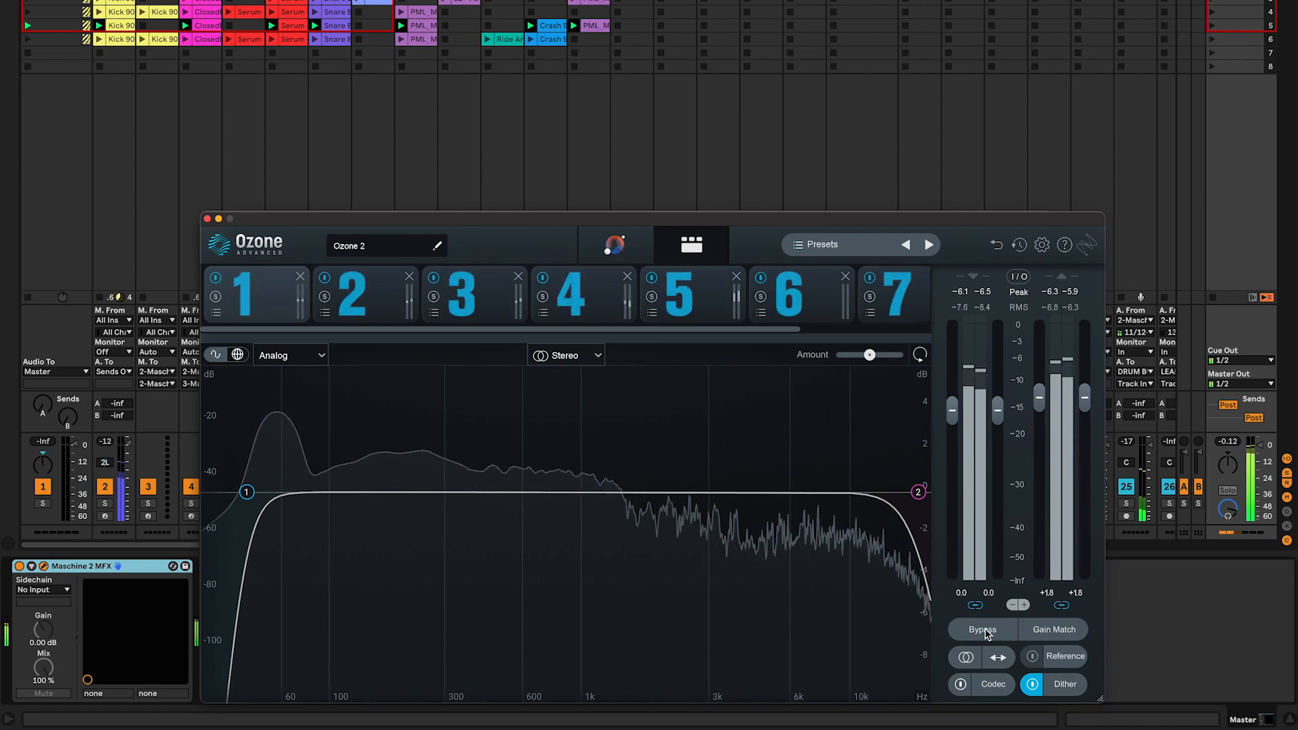
{"action": "left_click", "coordinate": [983, 629]}
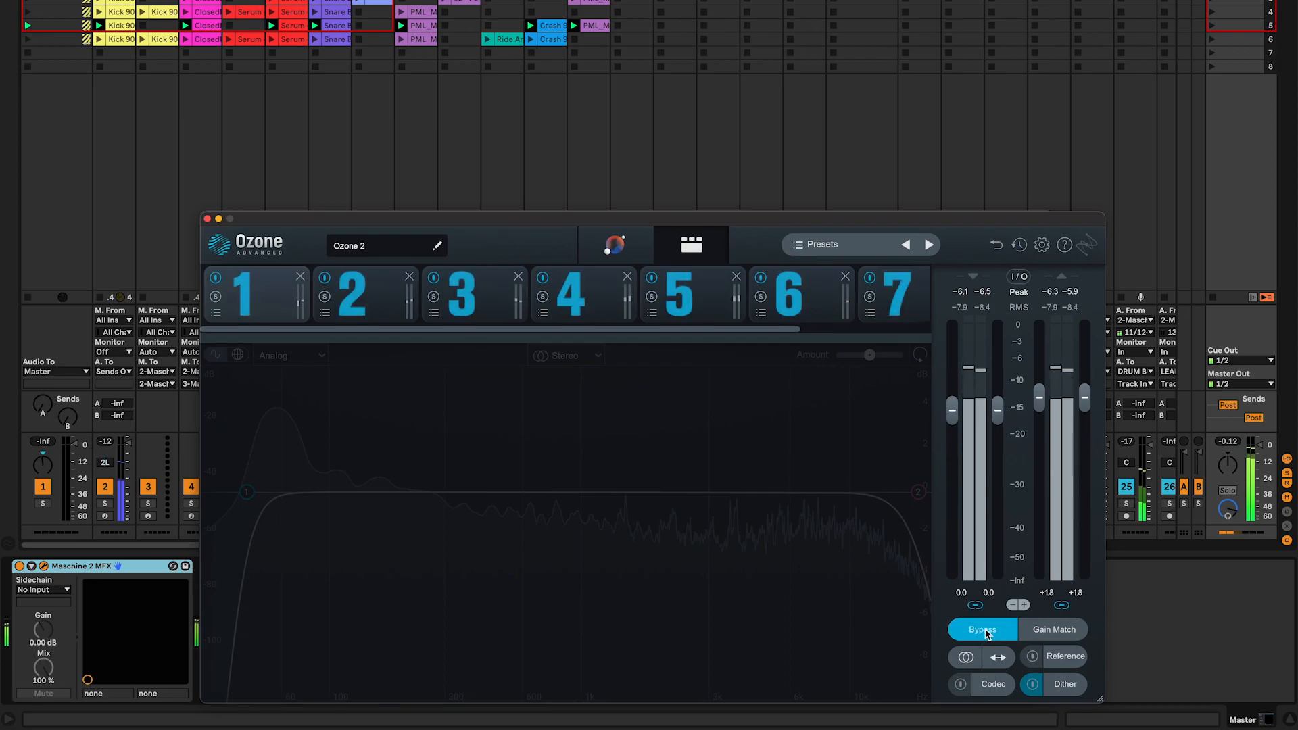
{"action": "left_click", "coordinate": [983, 629]}
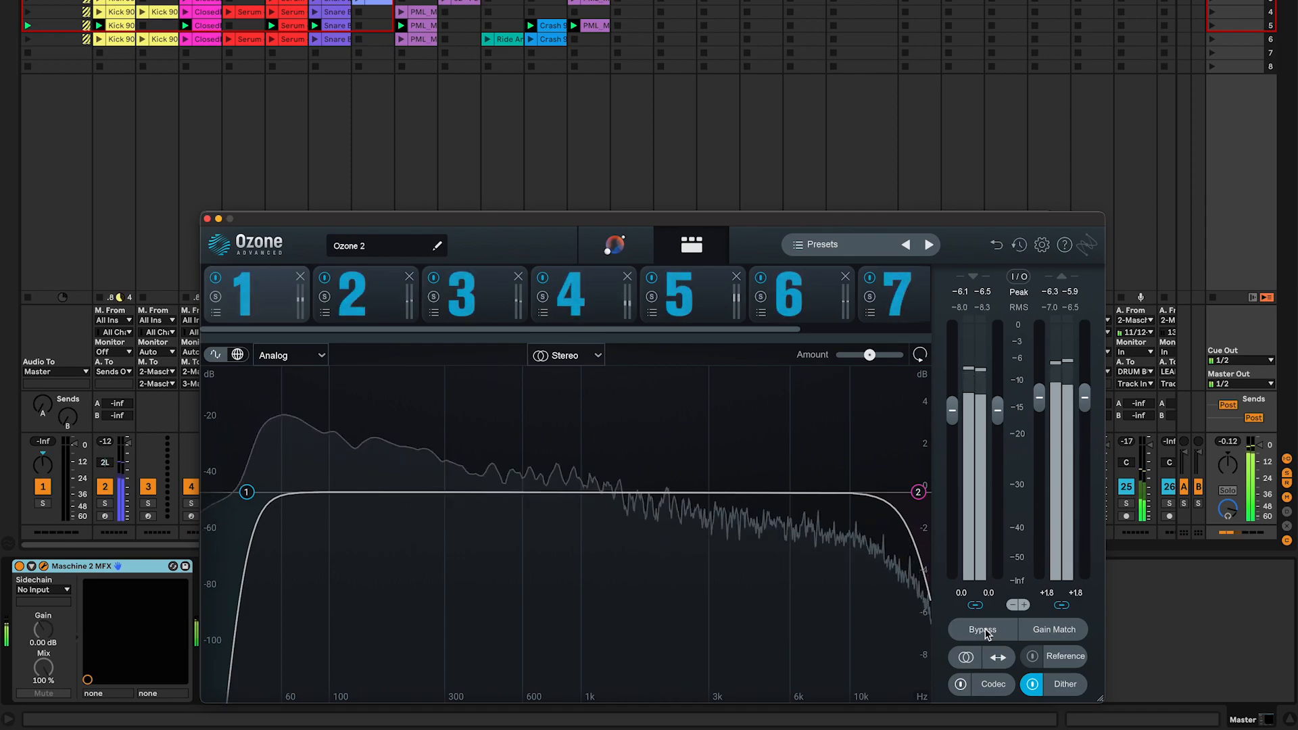
{"action": "left_click", "coordinate": [982, 629]}
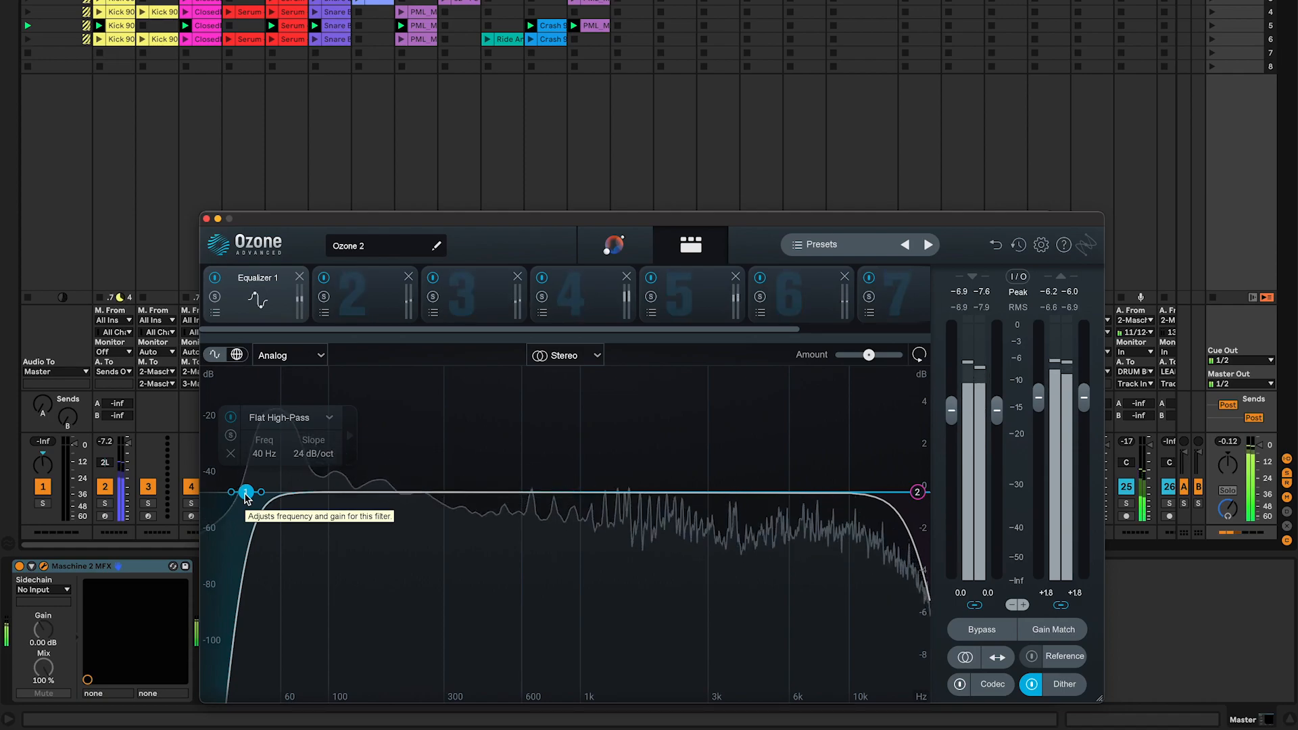
Bring up the settings of Equalizer 1's low-cut band to make it a flat 40 Hz high-pass
{"action": "left_click", "coordinate": [915, 492]}
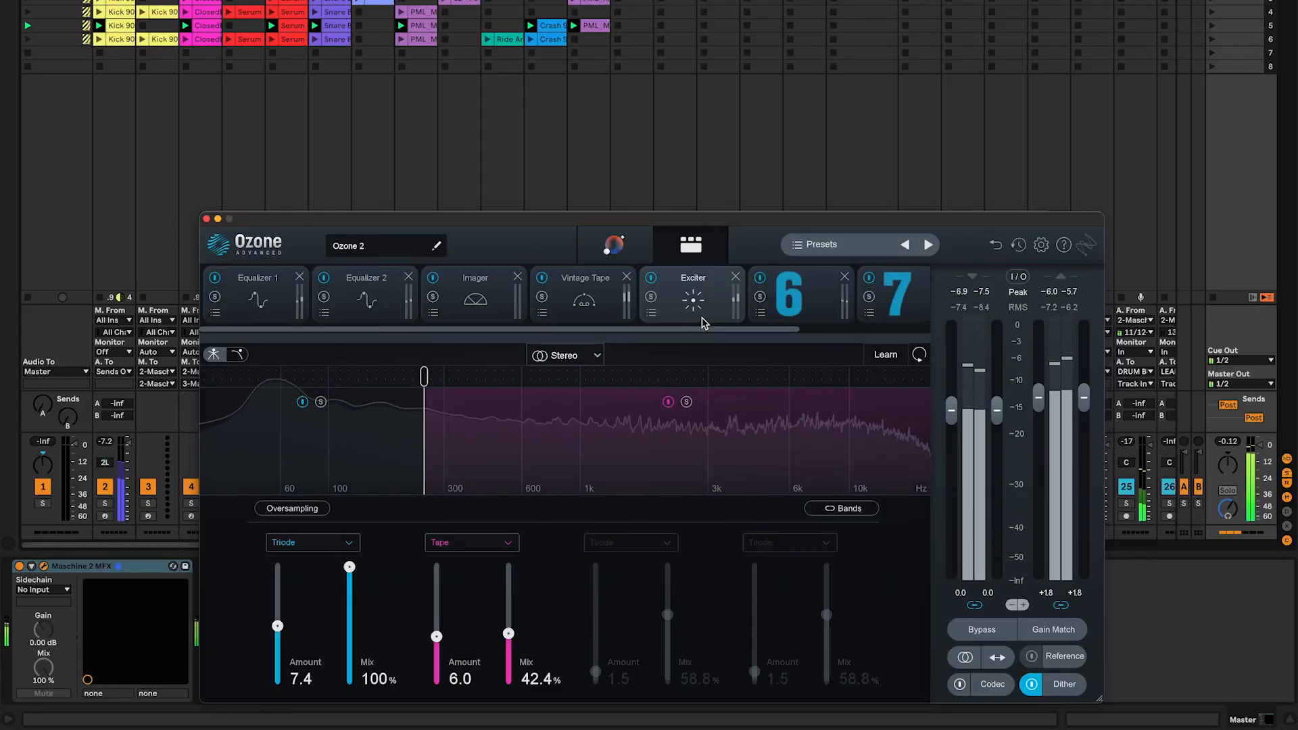
Show the Exciter Preset Manager with the iZotope list highlighting Subtle Tape
{"action": "left_click", "coordinate": [650, 312]}
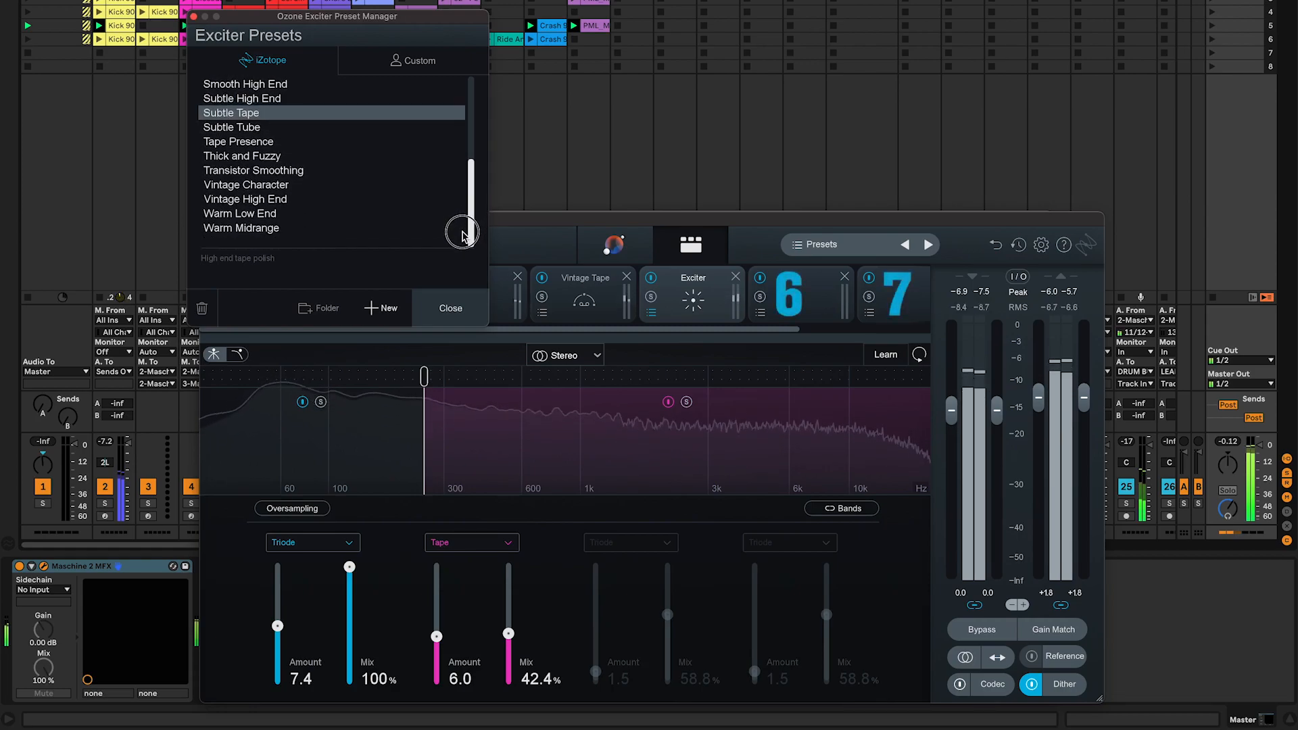
{"action": "left_click", "coordinate": [449, 308]}
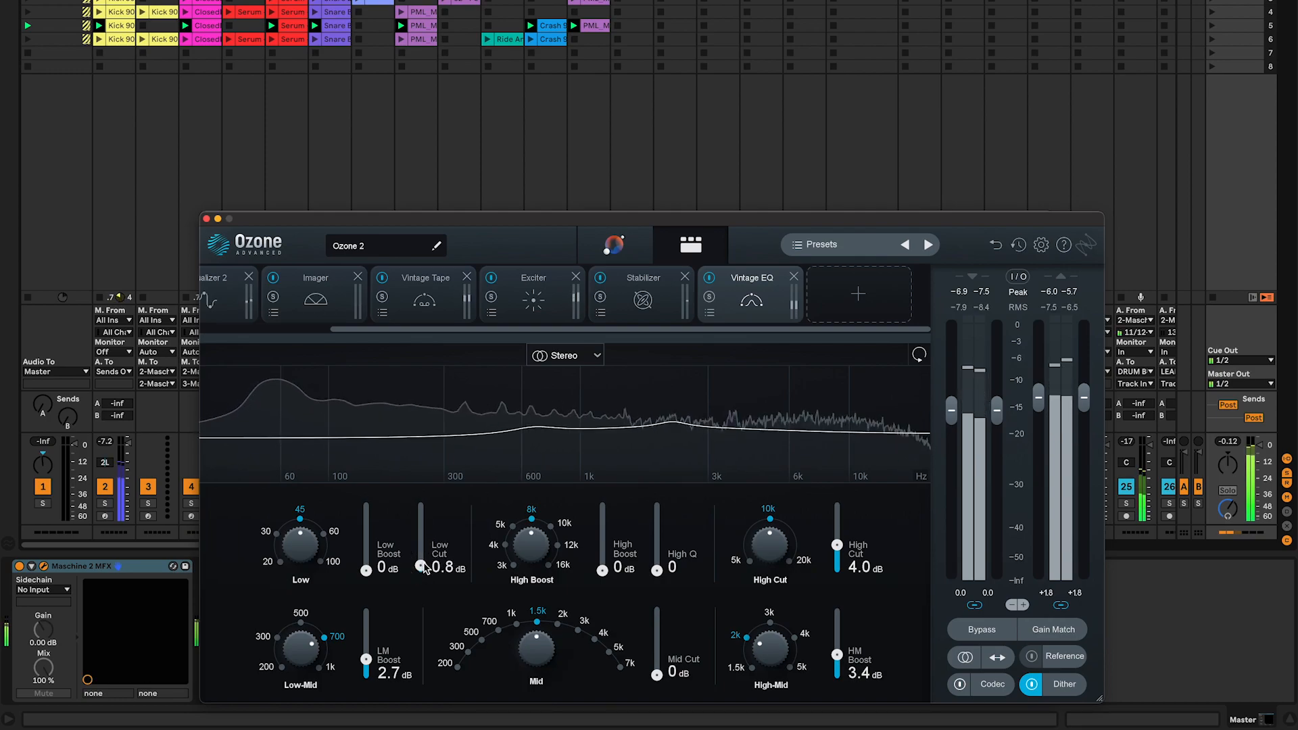
Zero the Vintage EQ's HM Boost and set its channel mode to Left/Right
{"action": "left_click", "coordinate": [565, 355]}
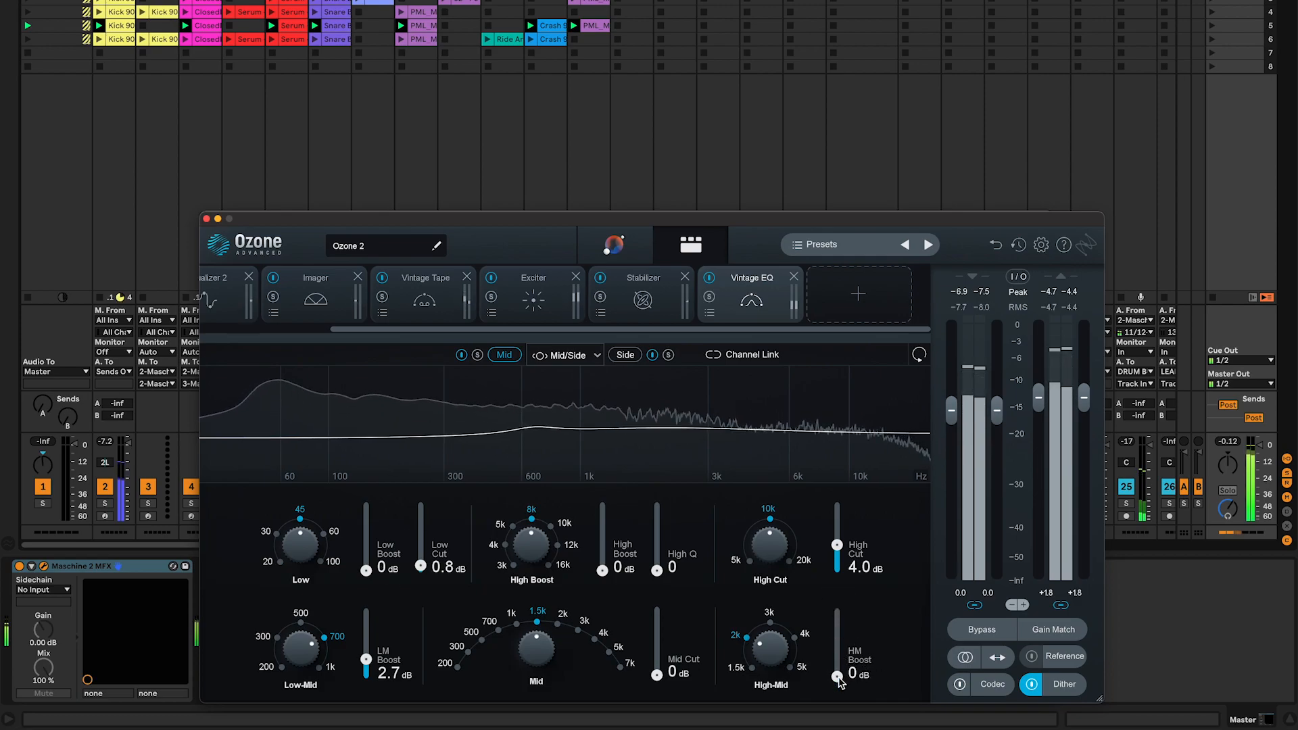
{"action": "left_click", "coordinate": [566, 354]}
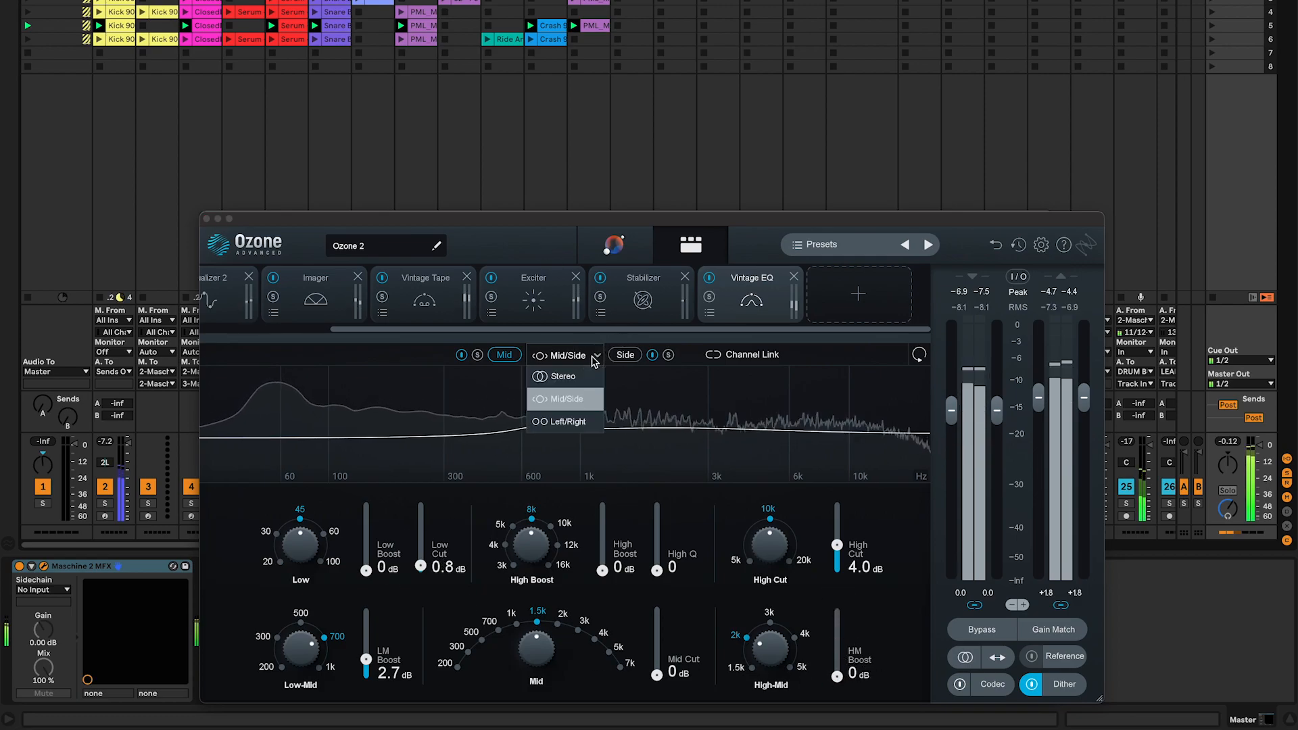
{"action": "left_click", "coordinate": [567, 422]}
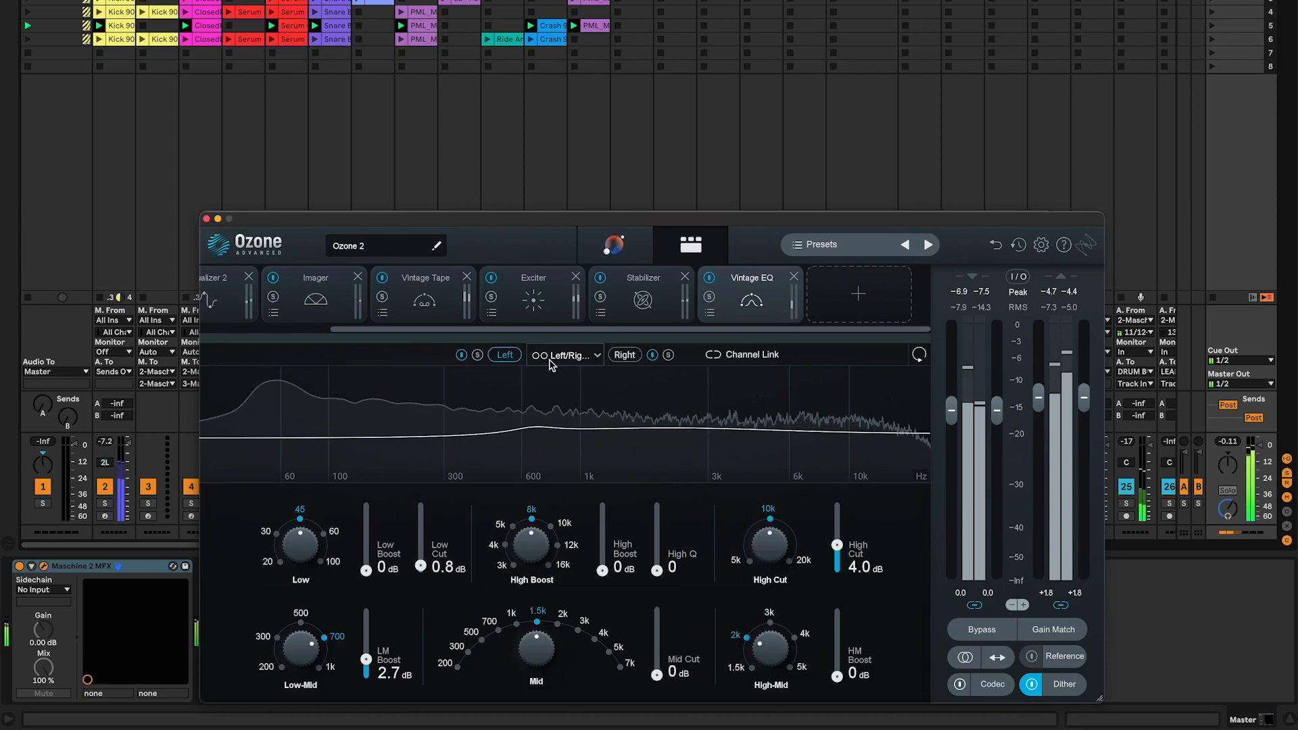